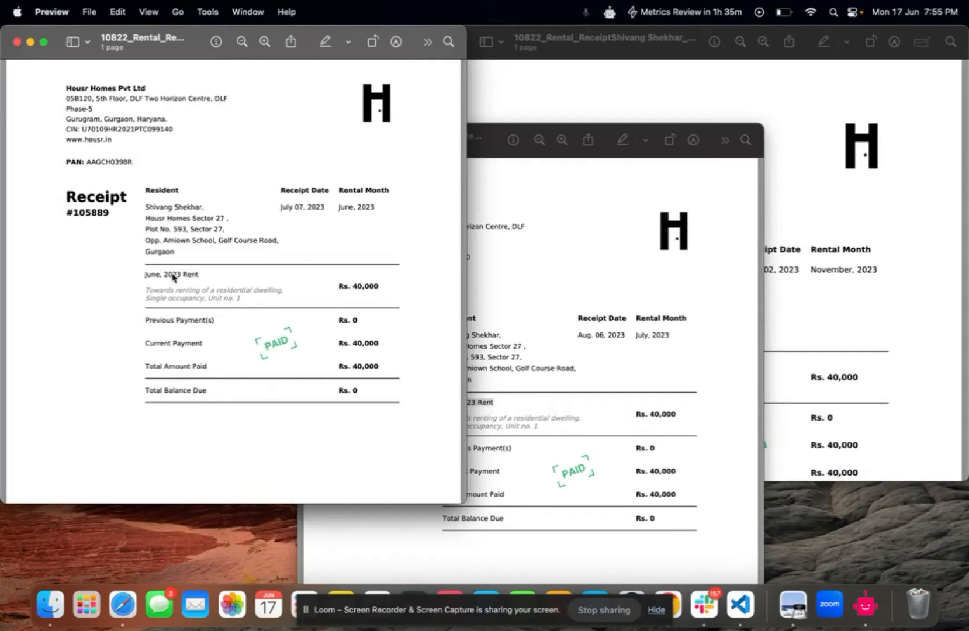
{"action": "mouse_move", "coordinate": [182, 274]}
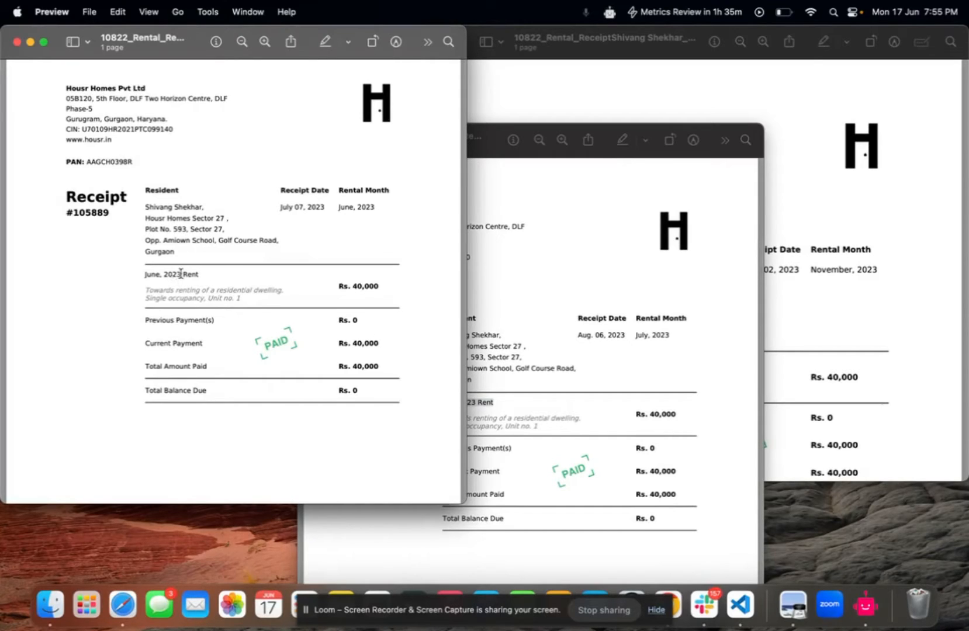
Step: Select the rental month text on a receipt in Preview before switching to Nanonets
{"action": "double_click", "coordinate": [346, 207]}
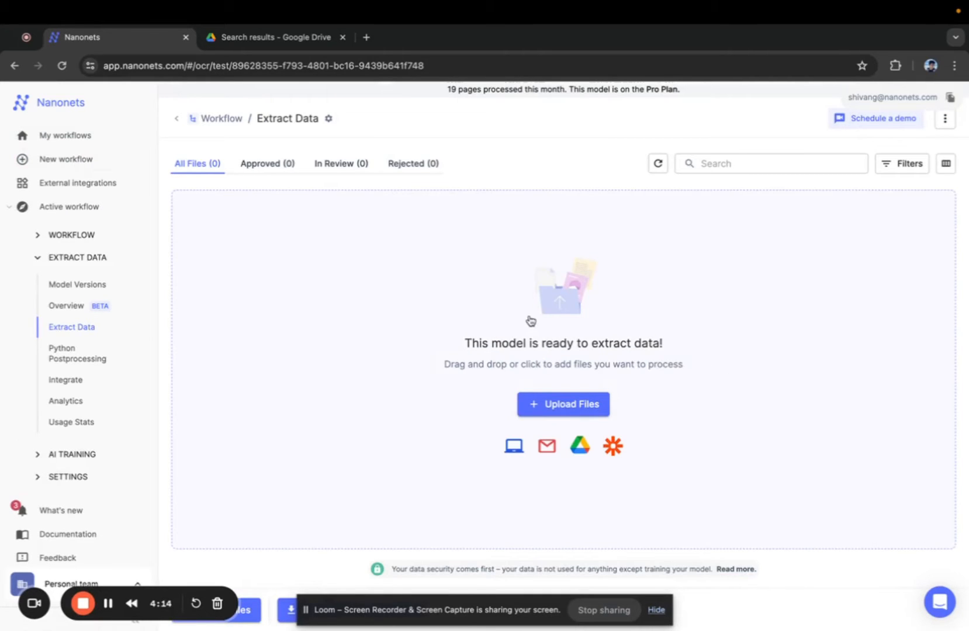
Step: Open the processed rental receipt to view its Final Results with extracted fields
{"action": "left_click", "coordinate": [563, 405]}
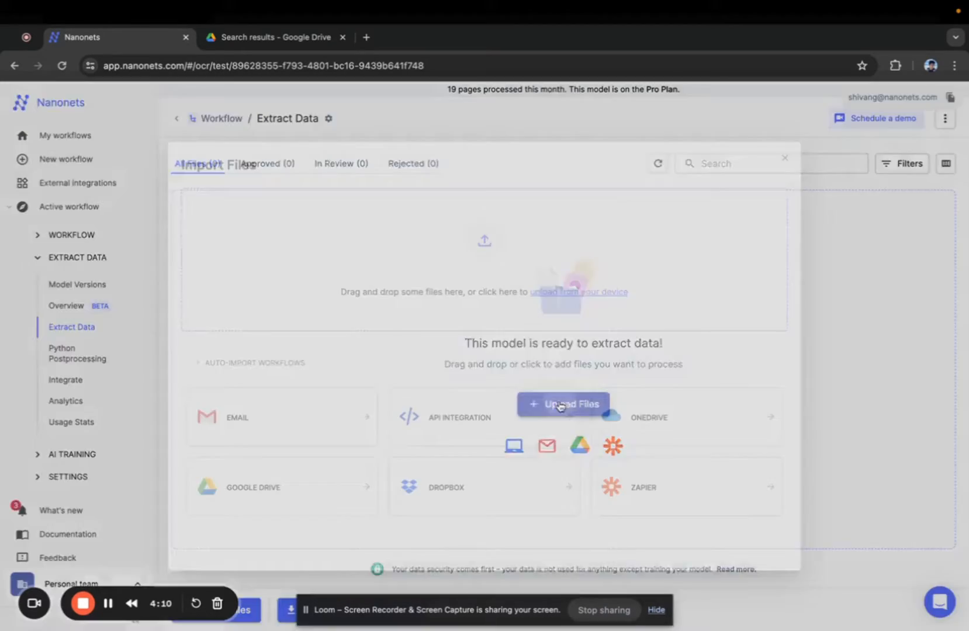
{"action": "left_click", "coordinate": [562, 405]}
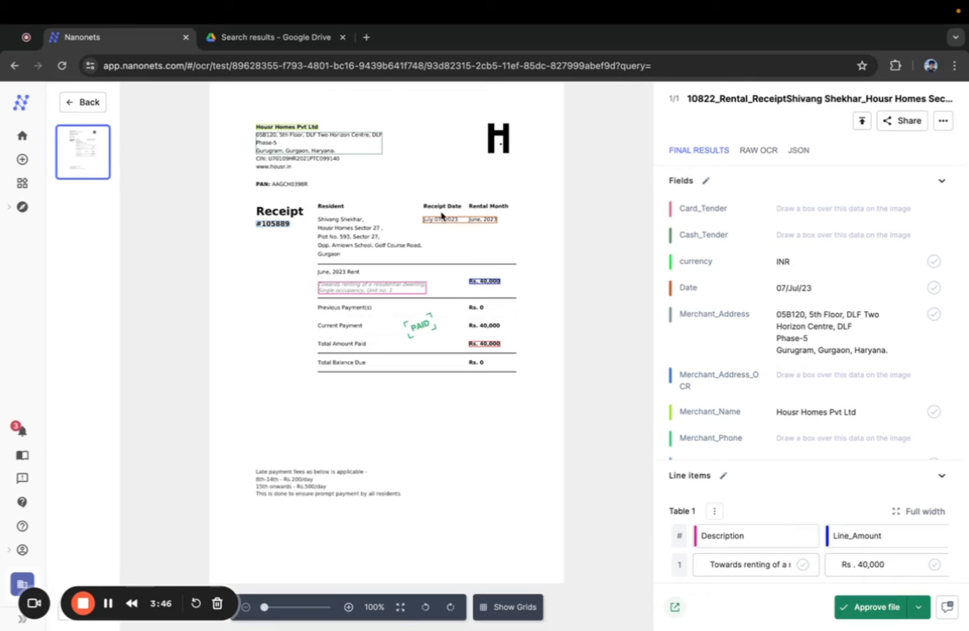
Step: Tag the resident's name on the receipt as a new 'Name' field and mark all data correct
{"action": "scroll", "scroll_direction": "down", "scroll_amount": 3}
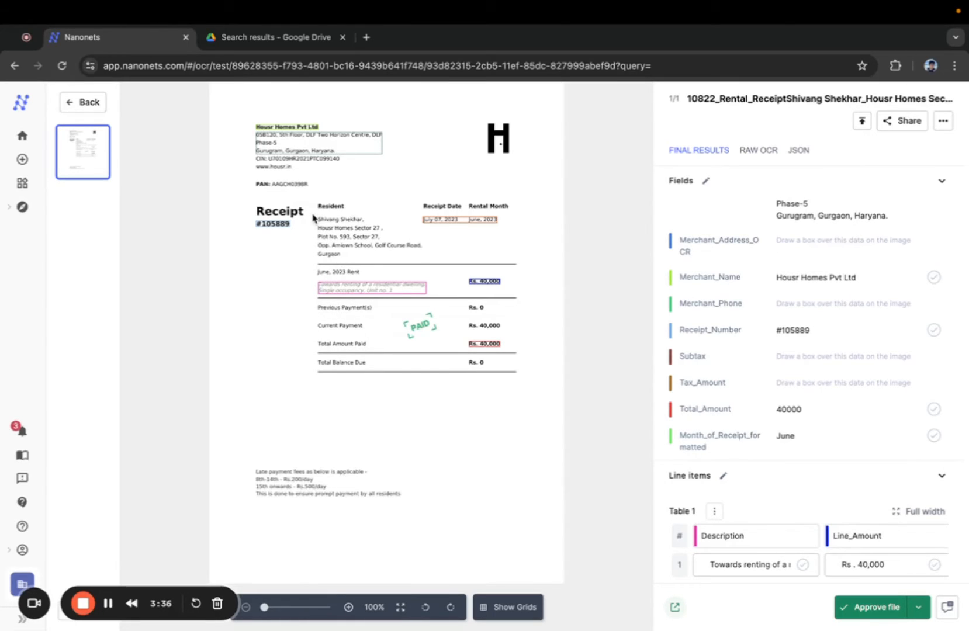
{"action": "left_click", "coordinate": [339, 218]}
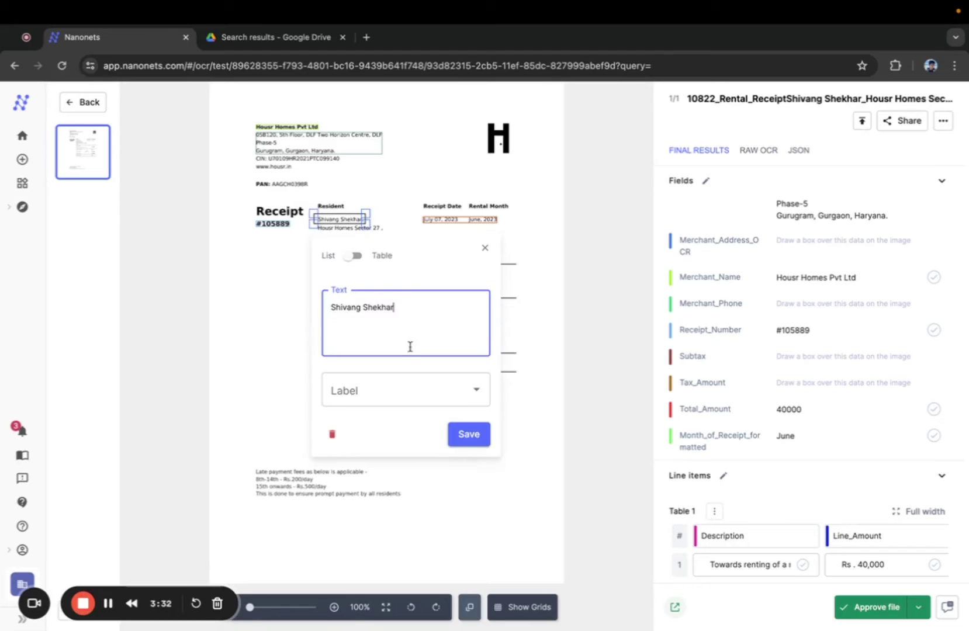
{"action": "left_click", "coordinate": [406, 389]}
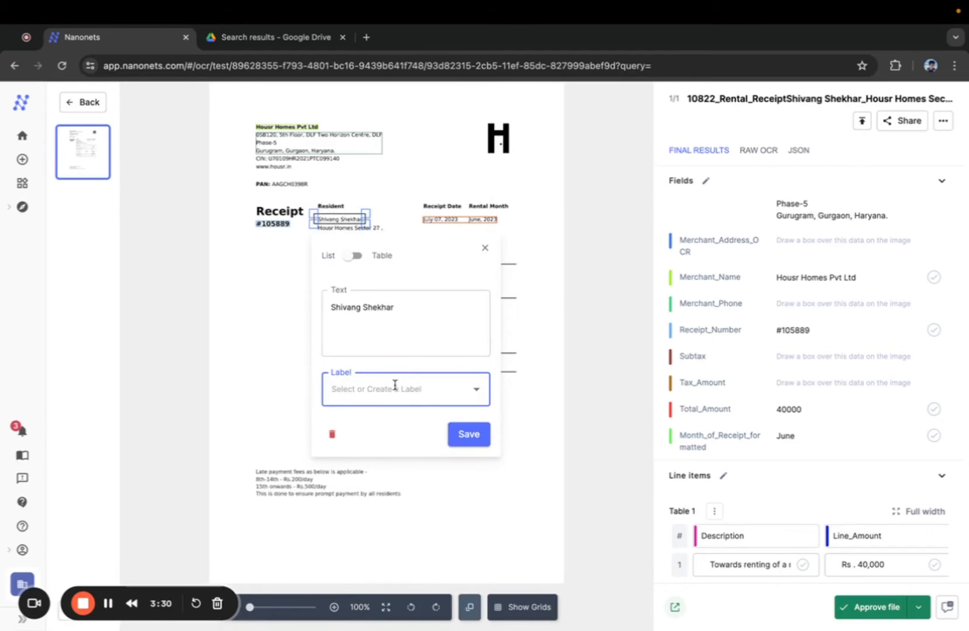
{"action": "type", "text": "Name"}
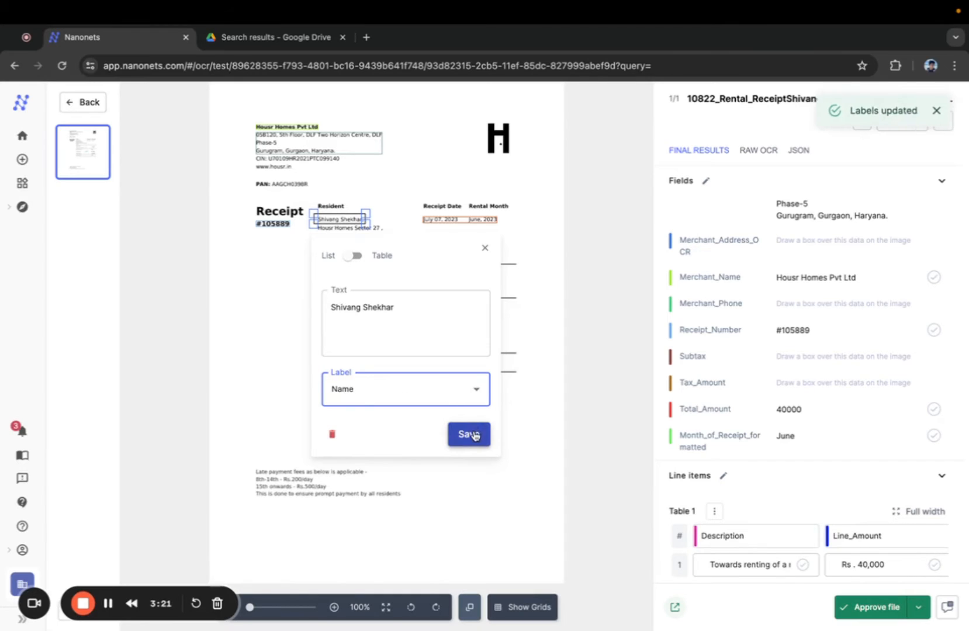
{"action": "left_click", "coordinate": [469, 435]}
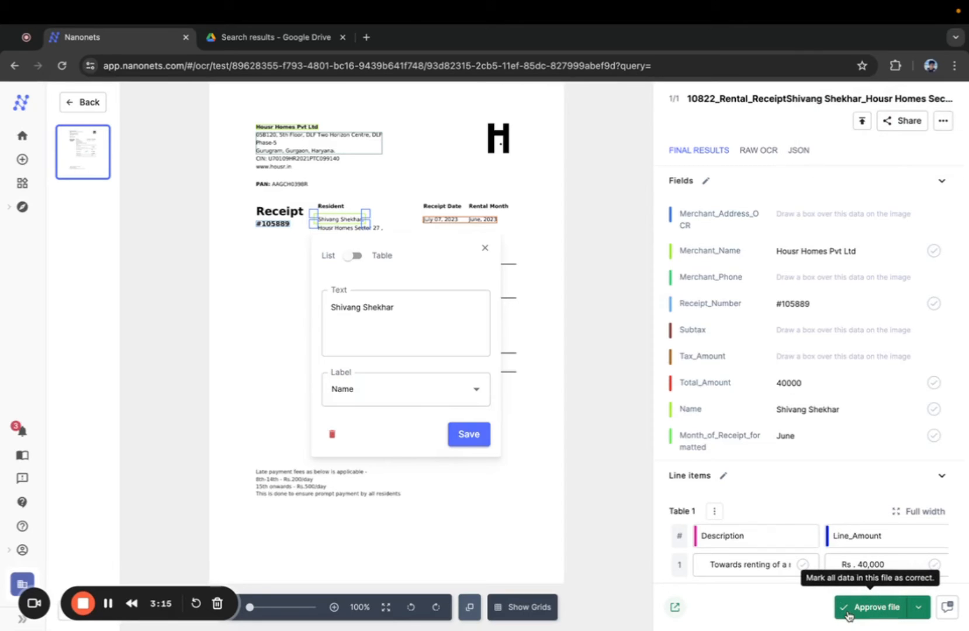
{"action": "left_click", "coordinate": [874, 608]}
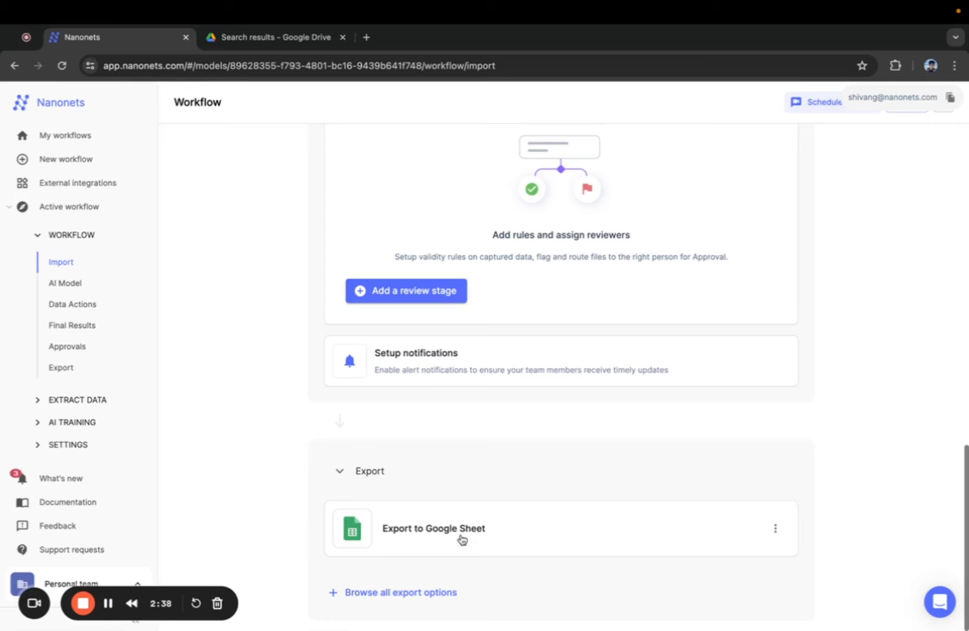
Step: Search the export options for 'drive' and add Export files to Google Drive to the workflow
{"action": "left_click", "coordinate": [400, 593]}
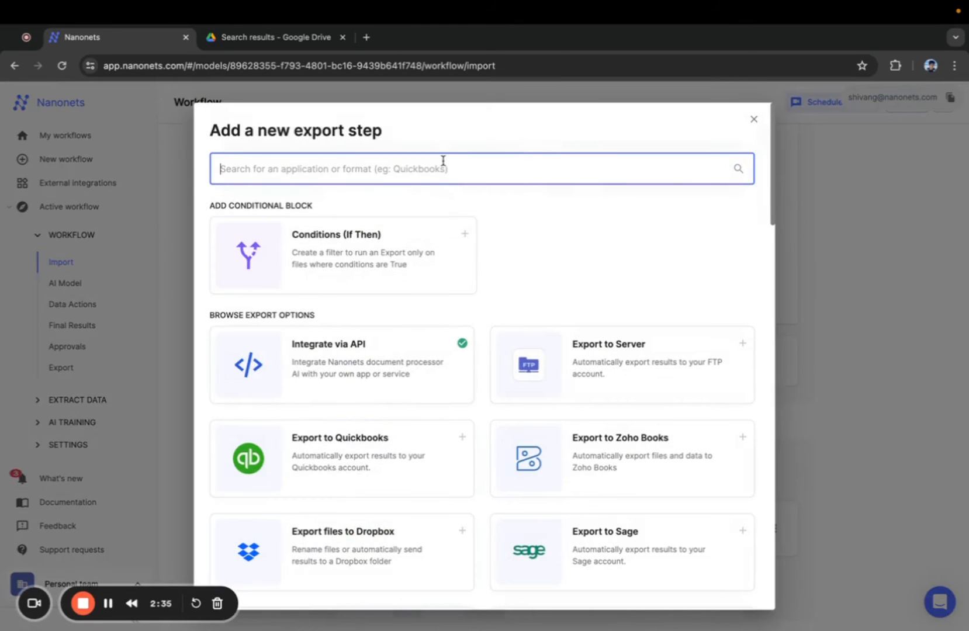
{"action": "type", "text": "drive"}
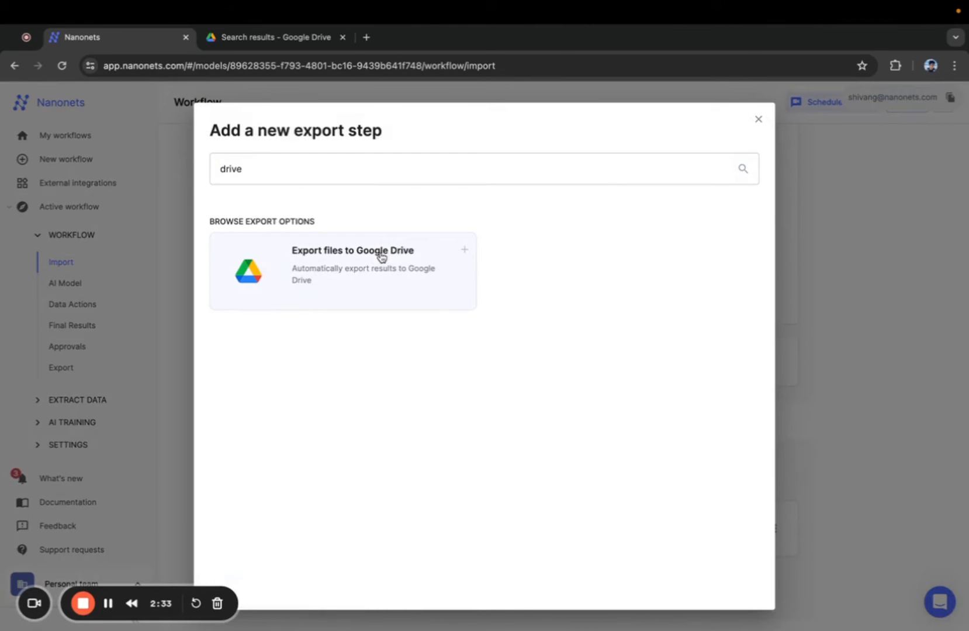
{"action": "left_click", "coordinate": [379, 256]}
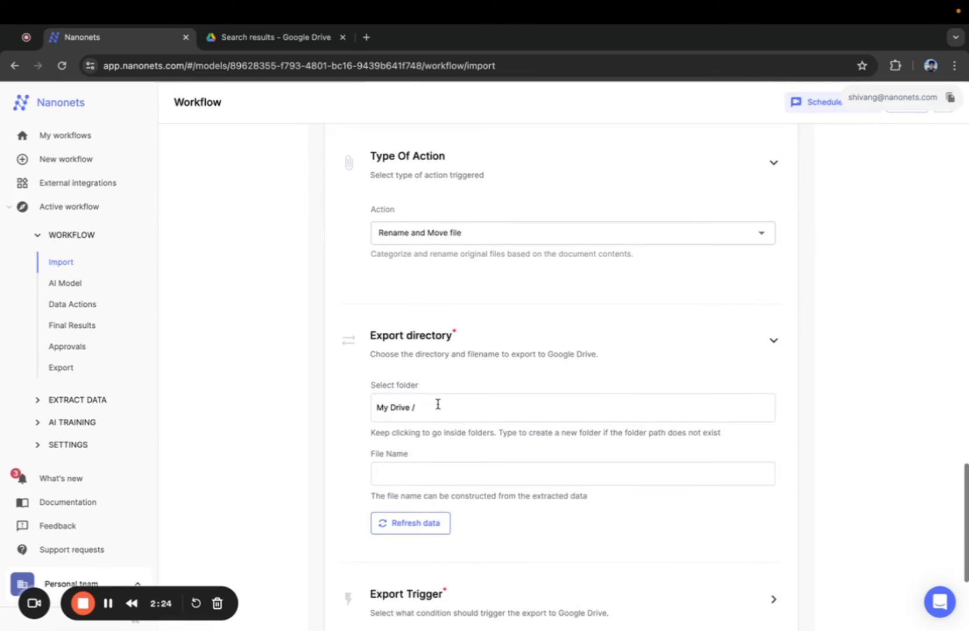
Step: Target the 'Rename Receipt PDF based on Month' folder and name files 'rece' + Month_of_Receipt_formatted
{"action": "left_click", "coordinate": [275, 37]}
{"action": "type", "text": "rename"}
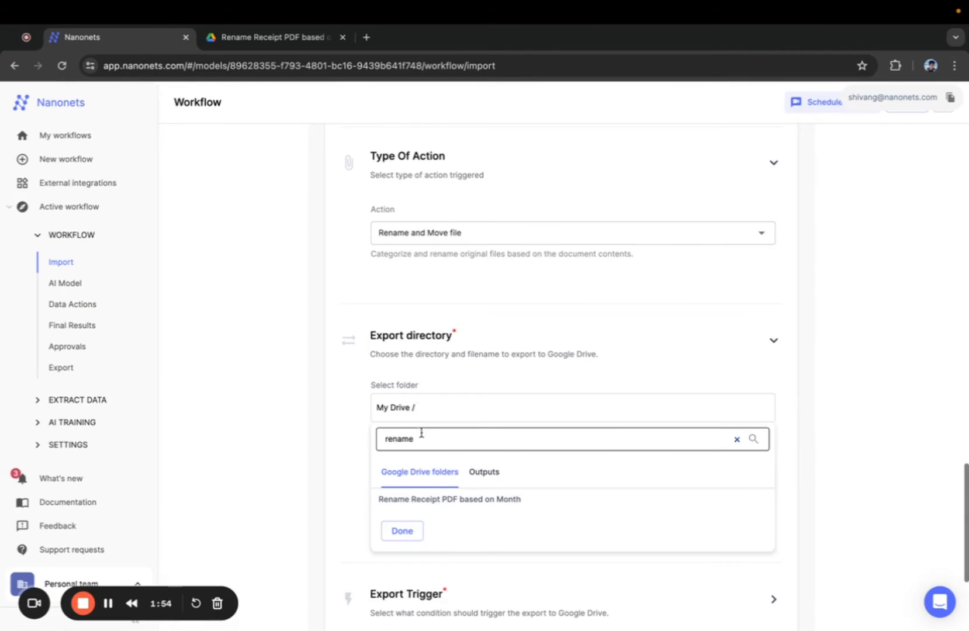
{"action": "left_click", "coordinate": [449, 499]}
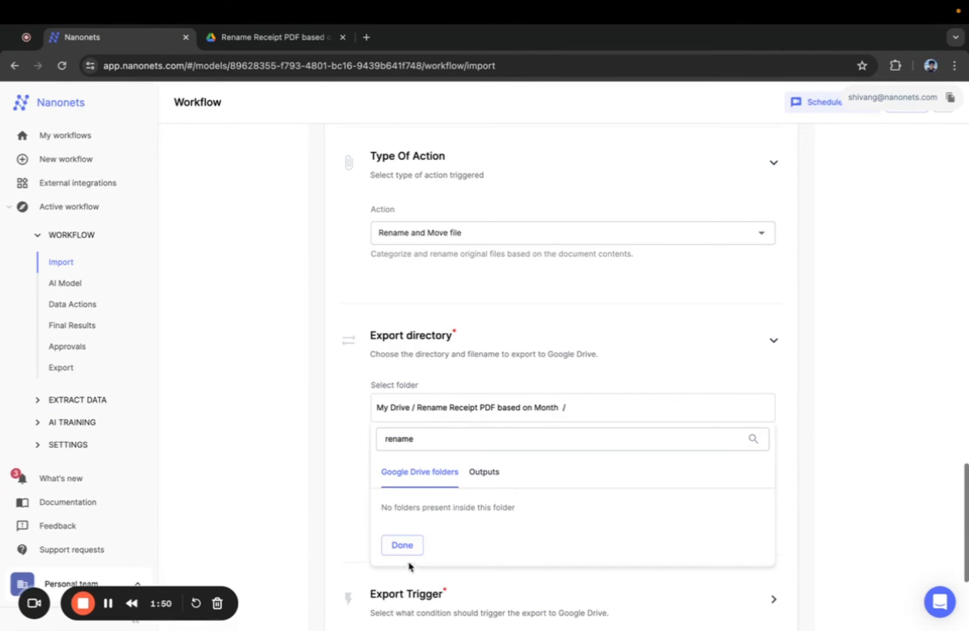
{"action": "left_click", "coordinate": [402, 546]}
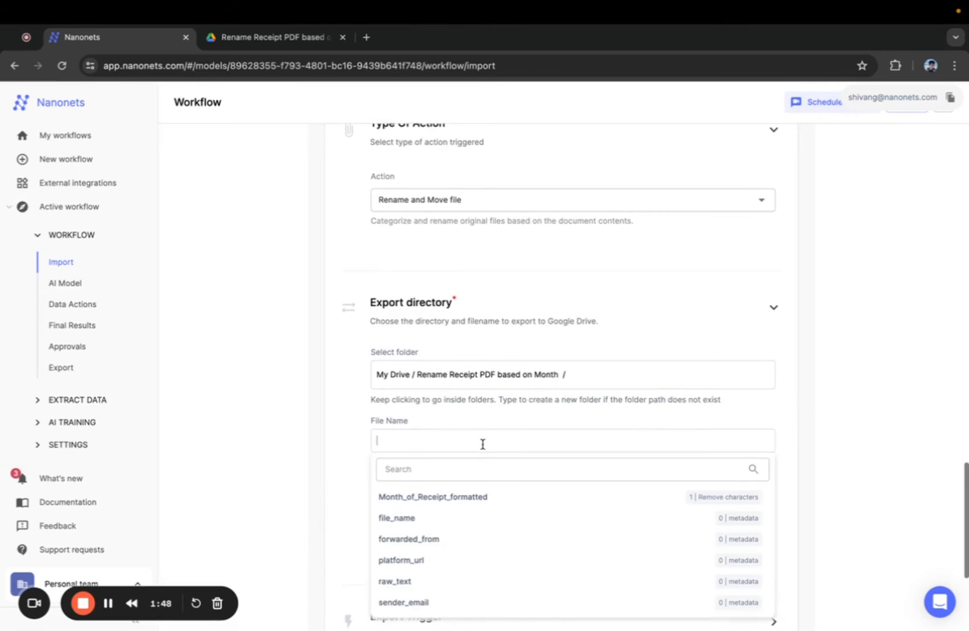
{"action": "left_click", "coordinate": [433, 497]}
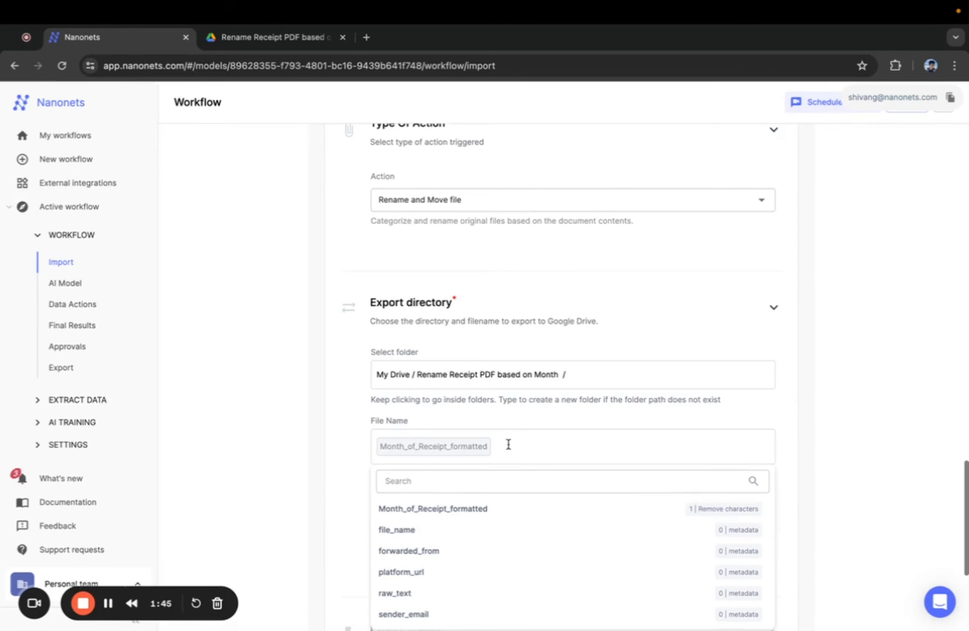
{"action": "type", "text": "rece"}
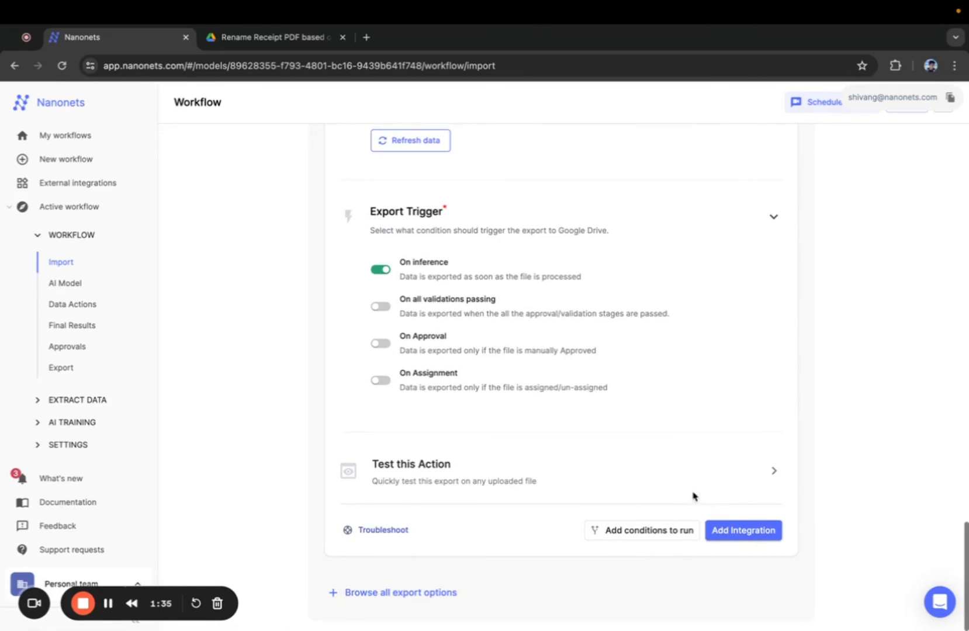
Step: Test the Drive export on the uploaded receipt and add the Google Drive integration
{"action": "left_click", "coordinate": [411, 464]}
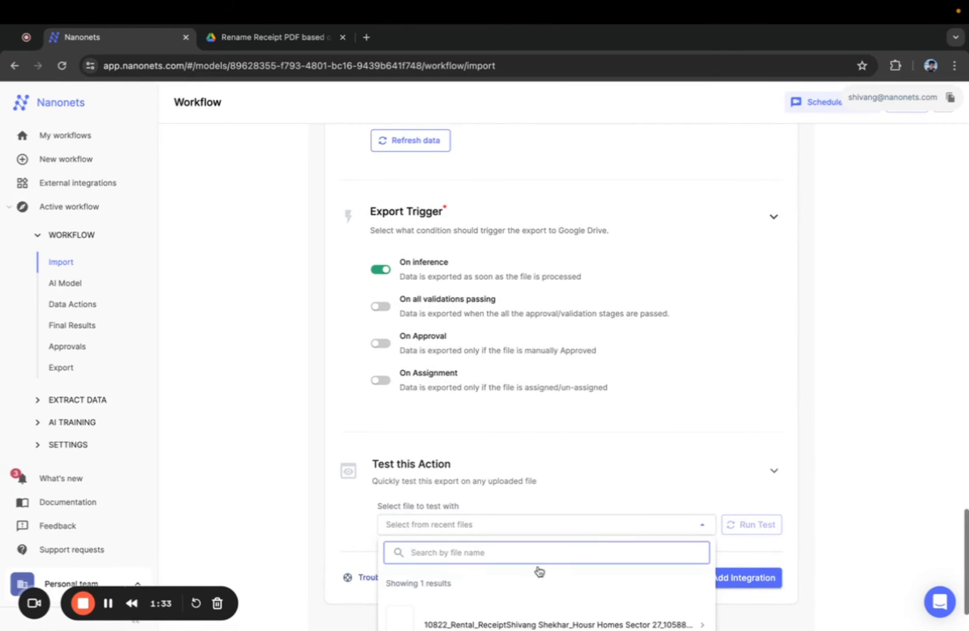
{"action": "left_click", "coordinate": [559, 625]}
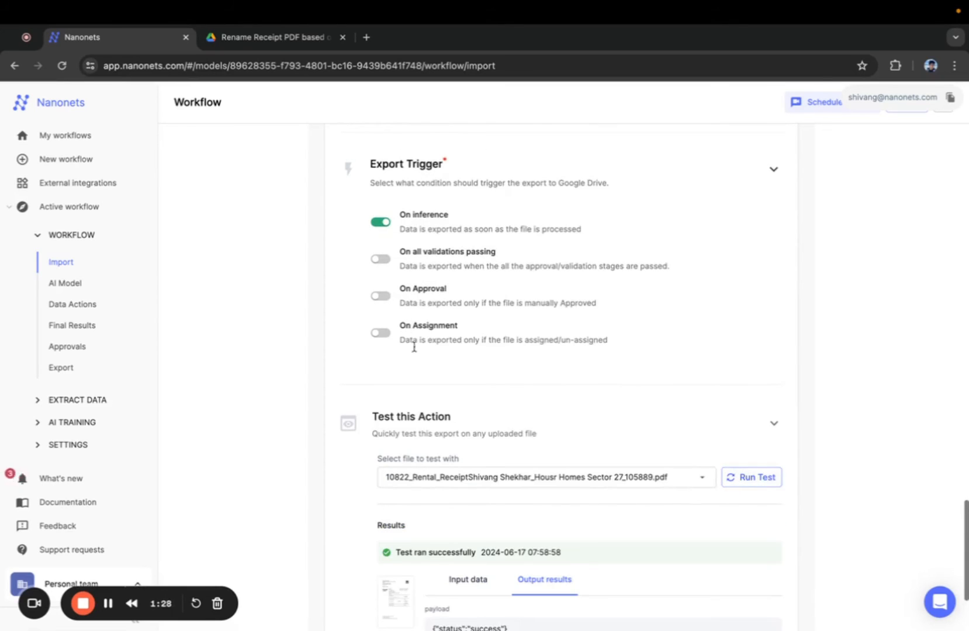
{"action": "scroll", "scroll_direction": "down", "scroll_amount": 3}
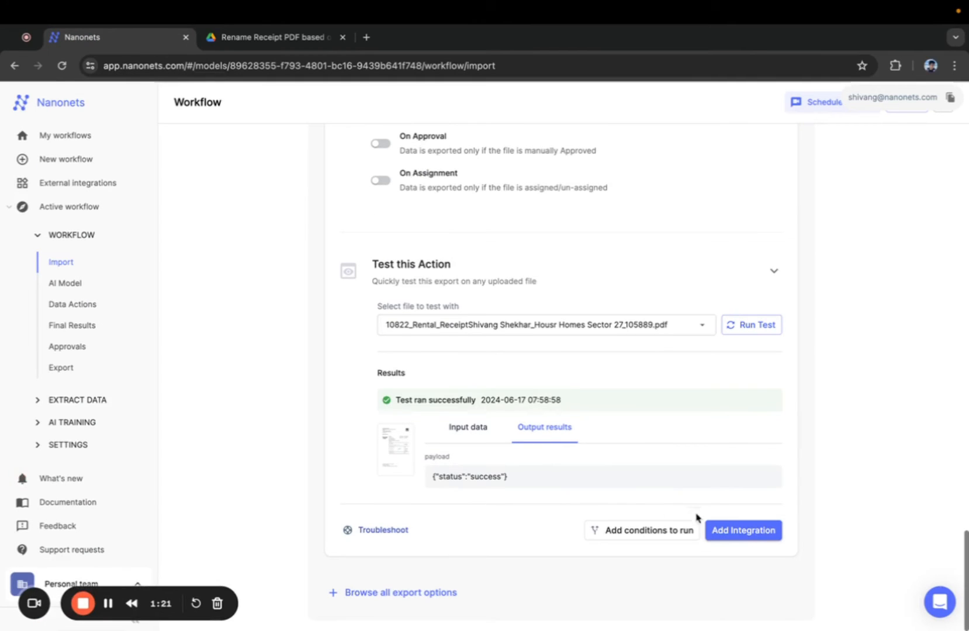
{"action": "left_click", "coordinate": [744, 531]}
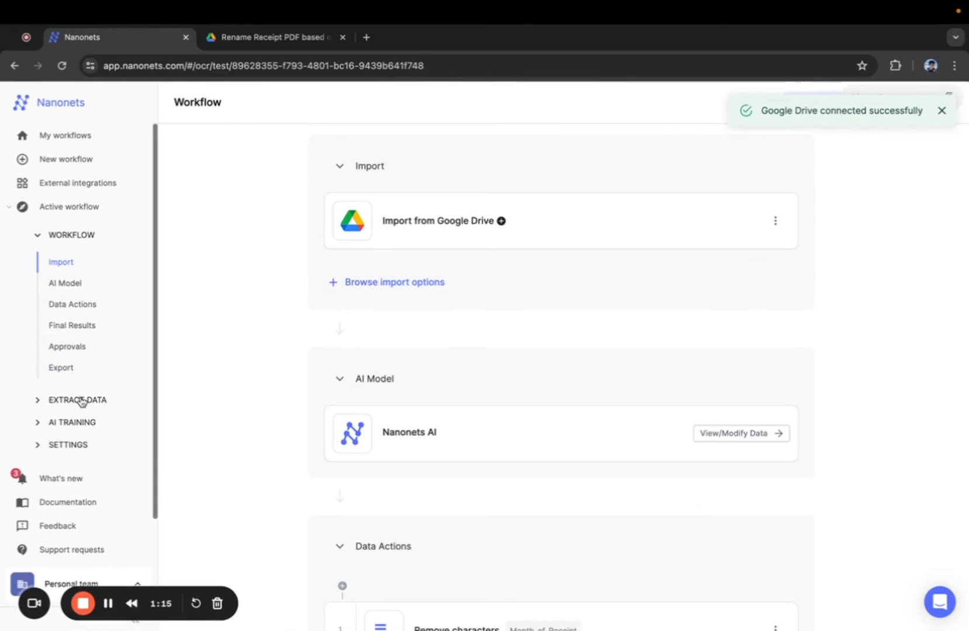
Step: Upload the nine rental receipt files from the computer on the Extract Data page
{"action": "left_click", "coordinate": [78, 401]}
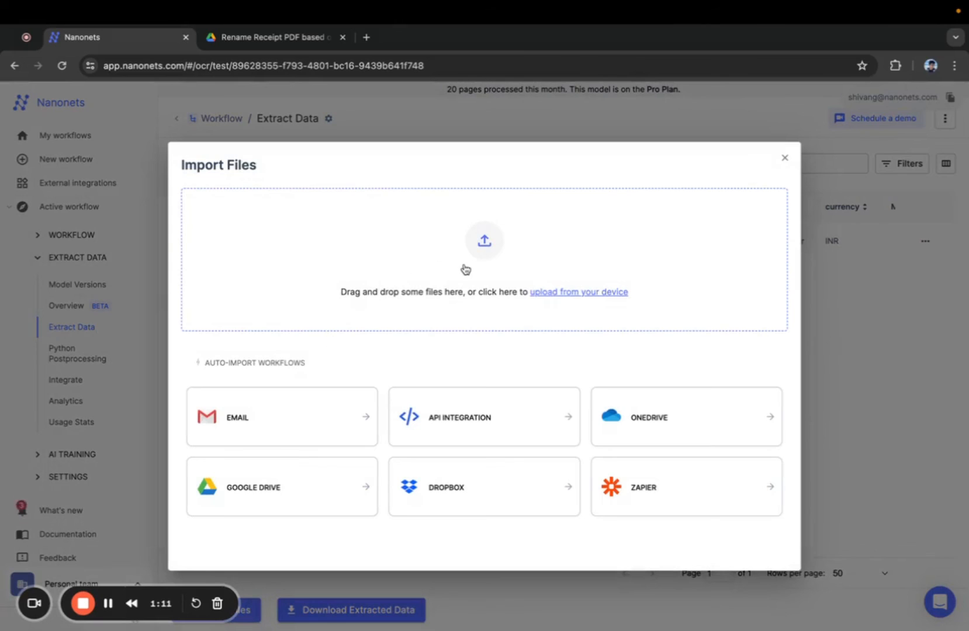
{"action": "left_click", "coordinate": [579, 293]}
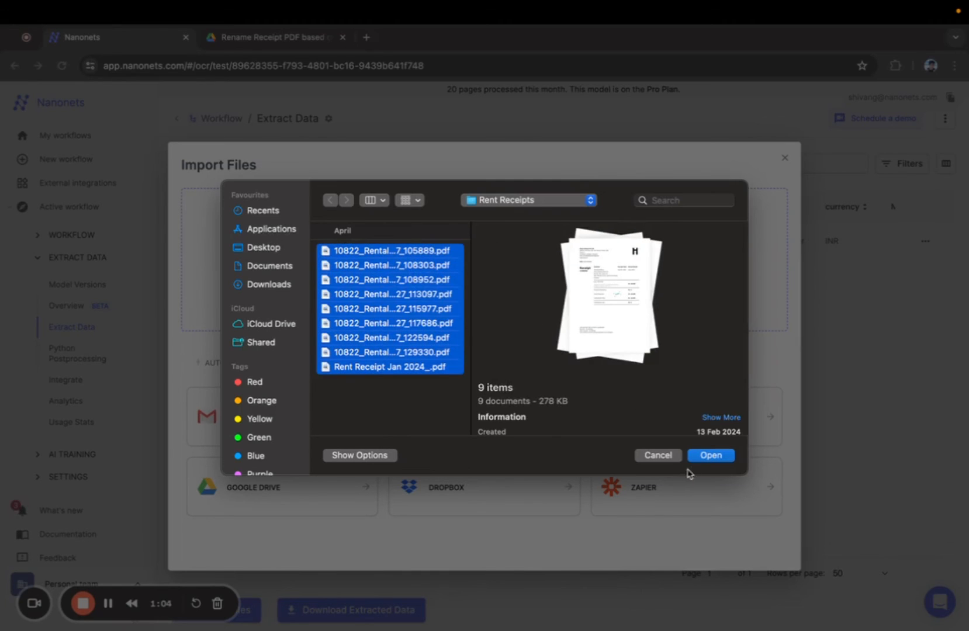
{"action": "left_click", "coordinate": [711, 456]}
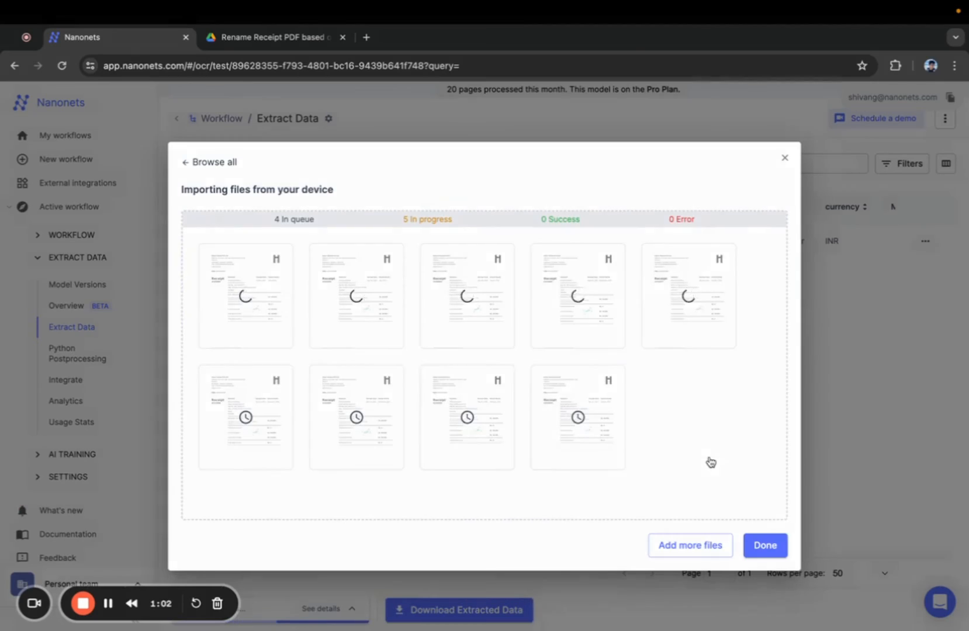
{"action": "left_click", "coordinate": [765, 546]}
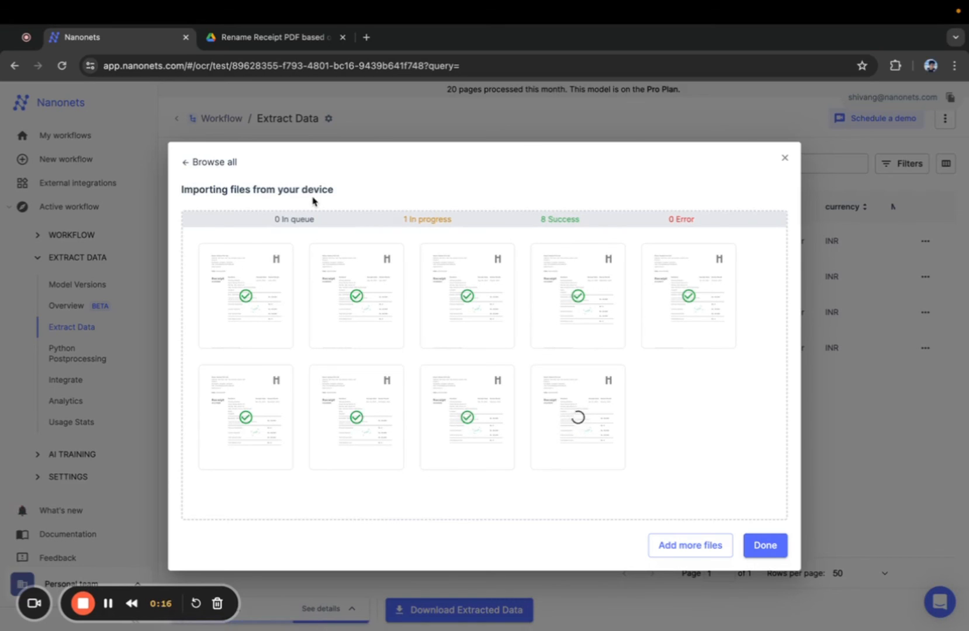
Step: Open a month-renamed receipt PDF, like receipt_June.pdf, in the Google Drive folder
{"action": "left_click", "coordinate": [278, 37]}
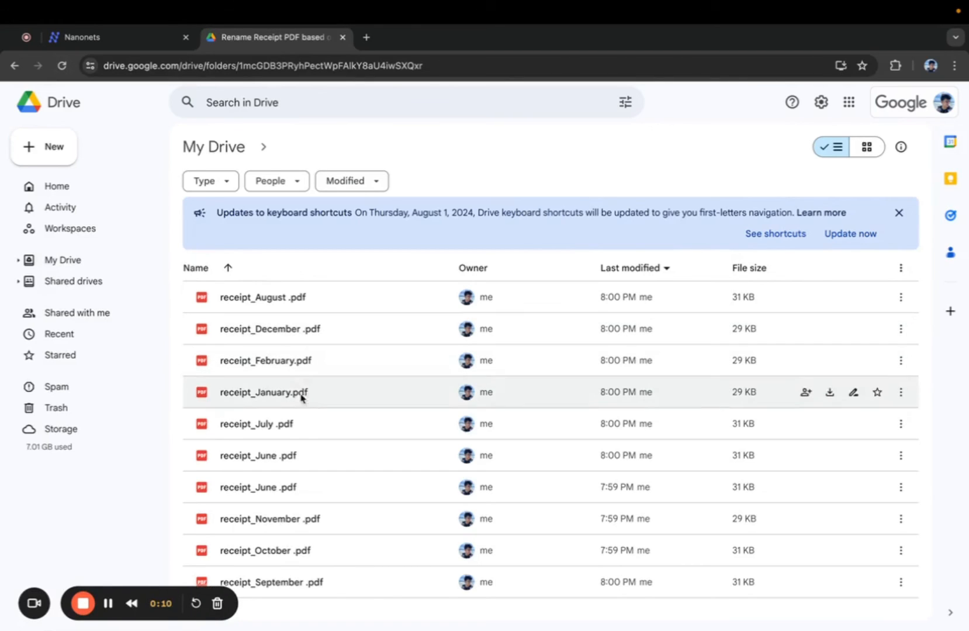
{"action": "double_click", "coordinate": [257, 456]}
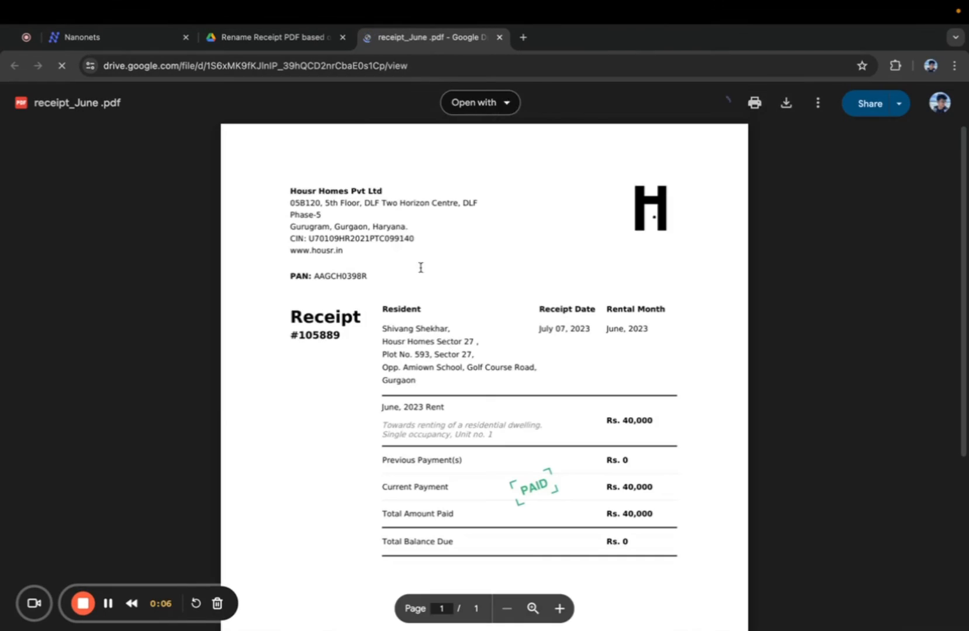